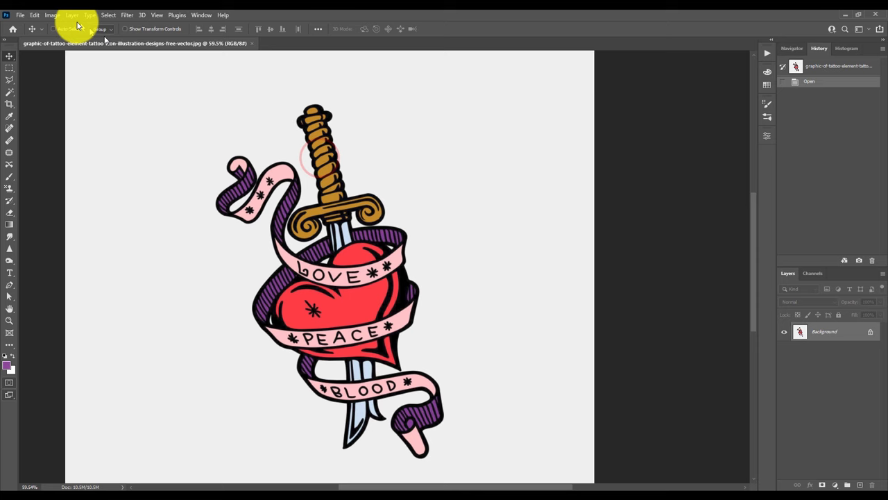
Step: Check the 1920×1920 px Image Size, cancel, and reopen the Image menu for Trim
click(52, 14)
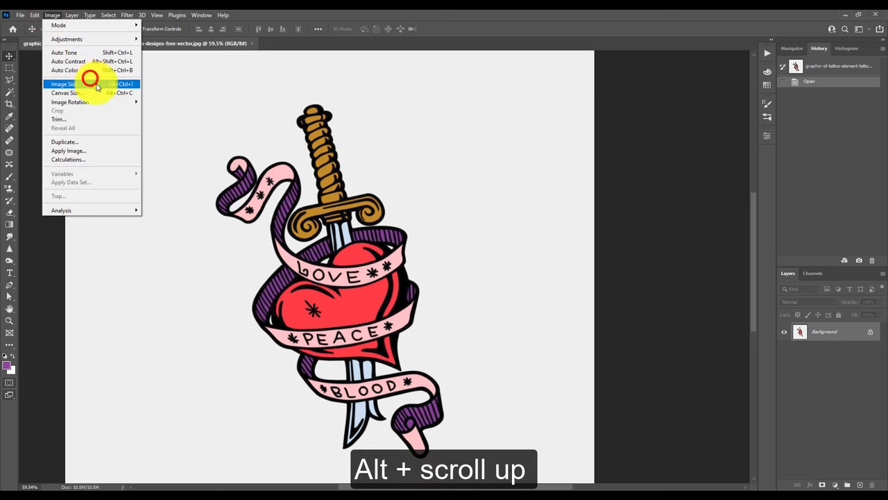
click(65, 83)
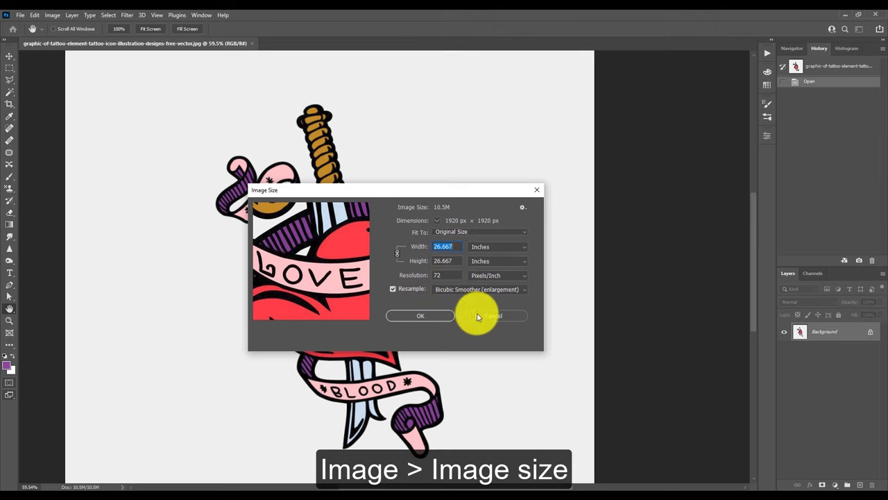
click(493, 316)
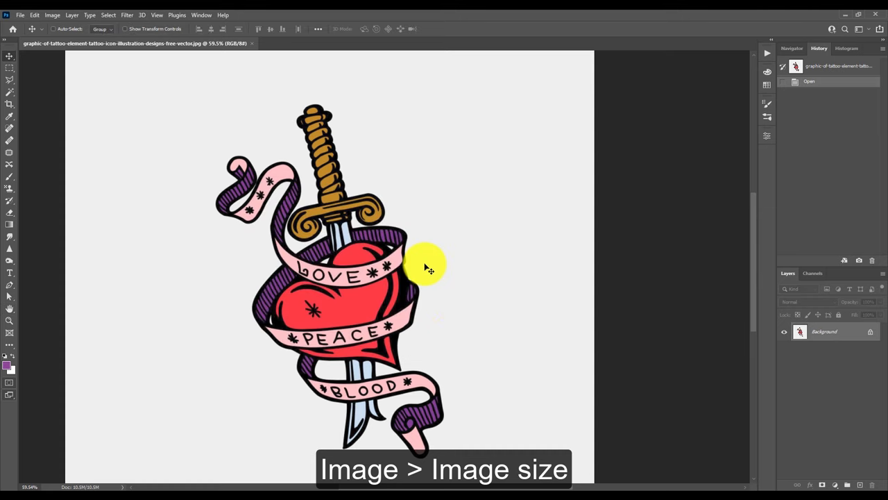
click(52, 15)
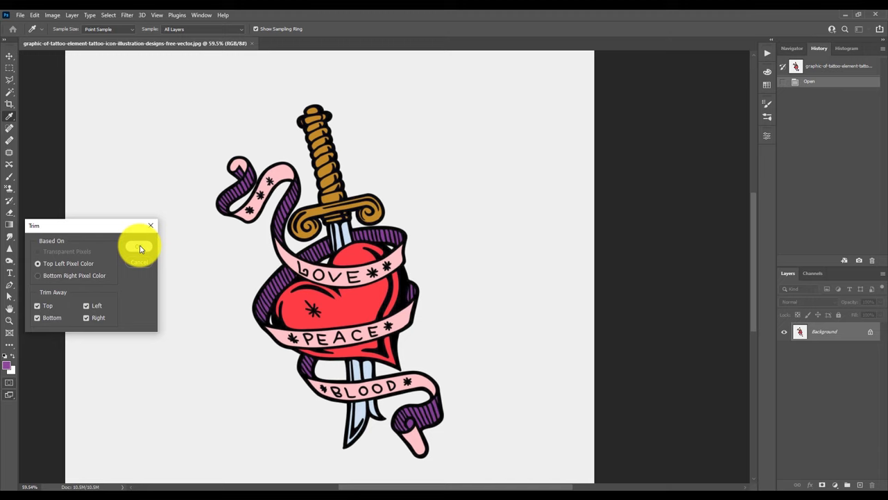
Step: Trim the empty background, then resize the image to 14 inches tall at 300 ppi
click(140, 248)
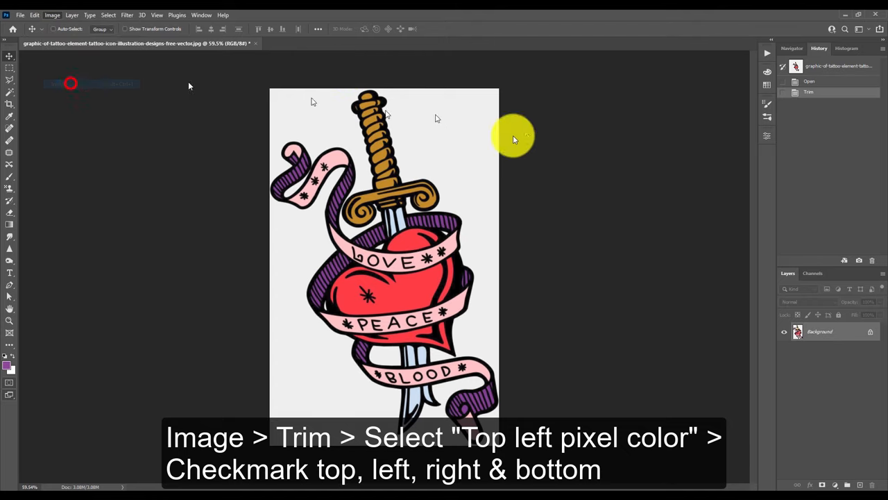
click(52, 15)
text(14)
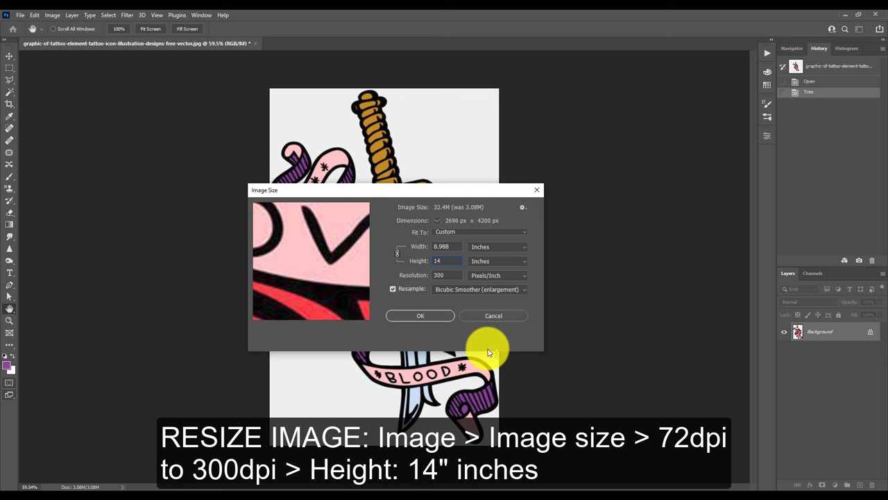
click(420, 315)
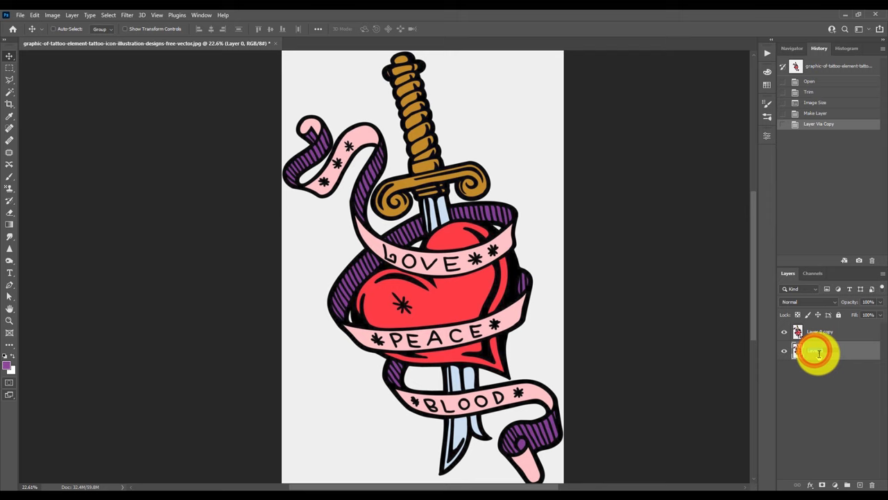
Step: Rename the base layer 'original', duplicate it as 'Layer 1', and hide 'original'
double_click(819, 351)
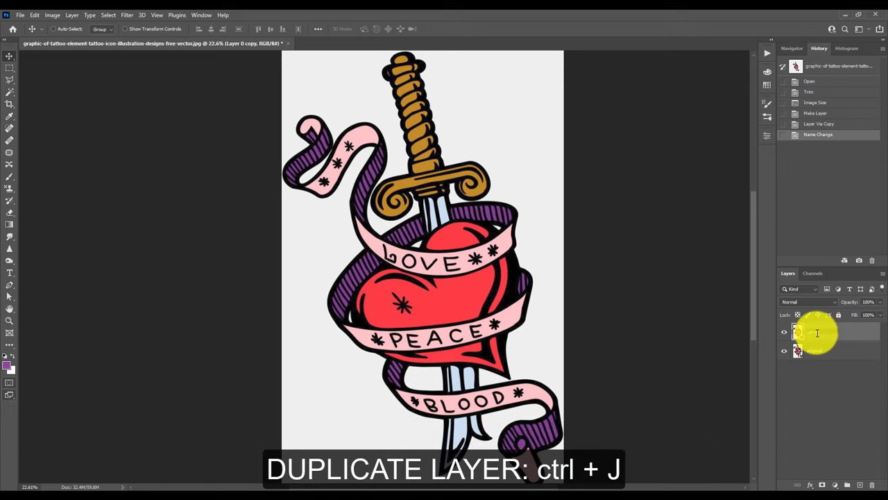
key(ctrl+j)
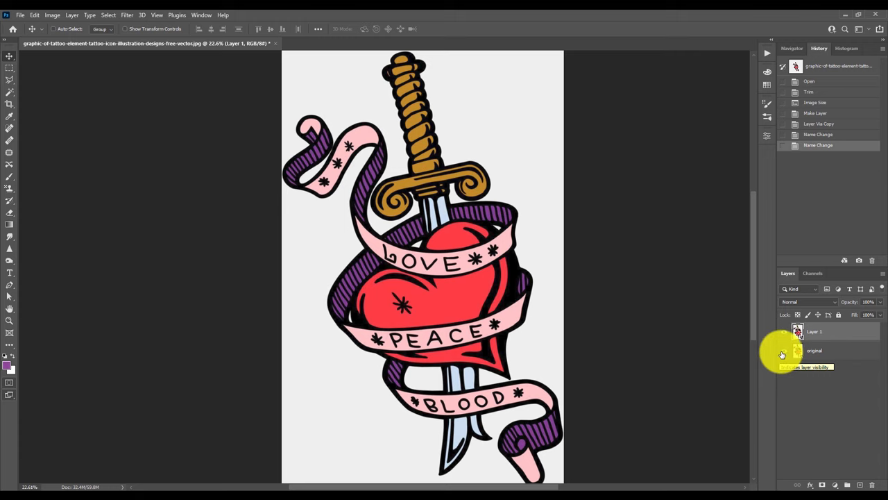
click(785, 349)
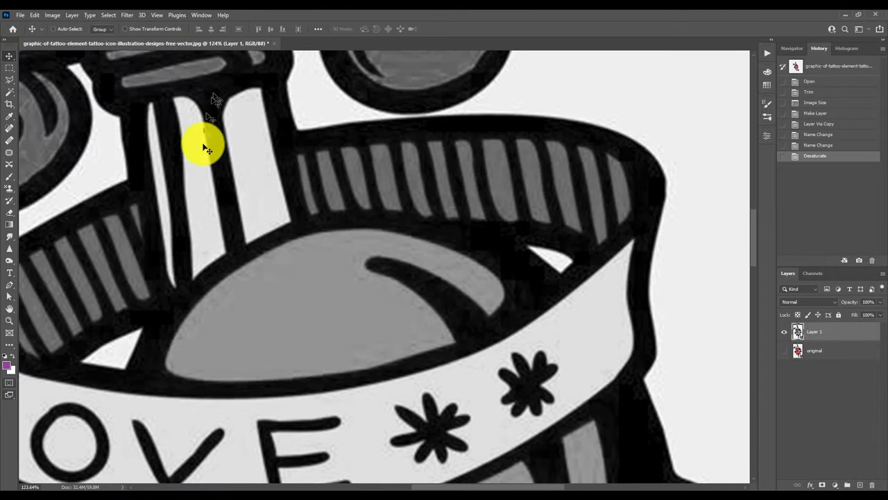
Step: Desaturate Layer 1 and apply a Gaussian Blur of about 2.4 pixels
key(ctrl+shift+u)
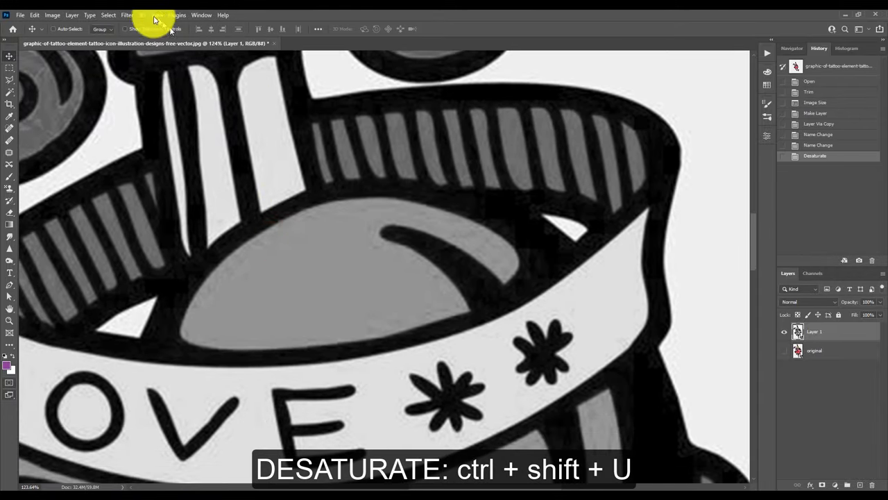
click(127, 15)
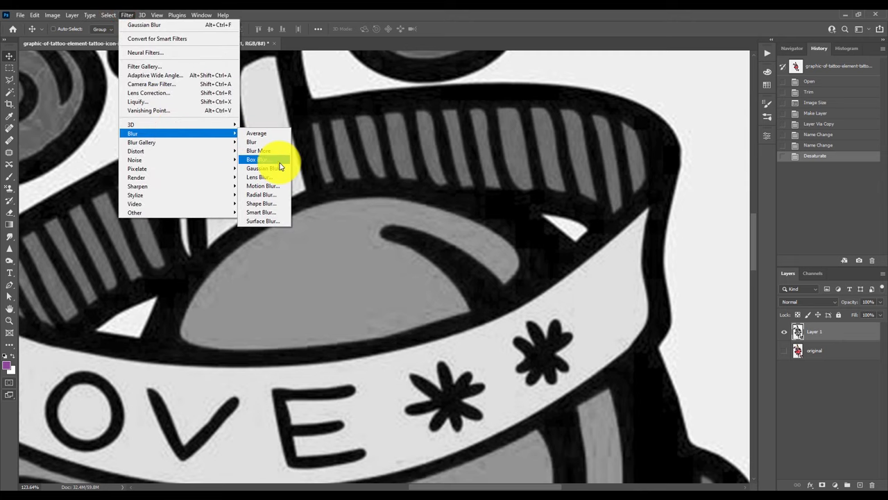
click(261, 168)
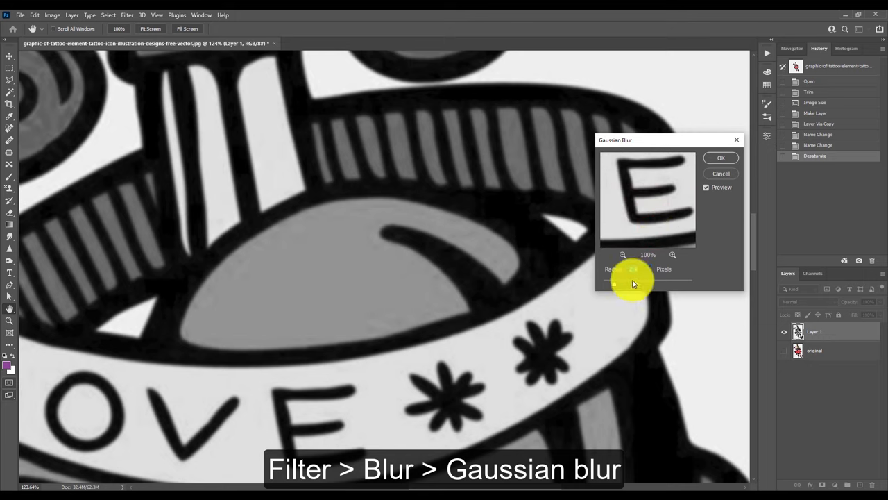
drag(633, 284, 613, 283)
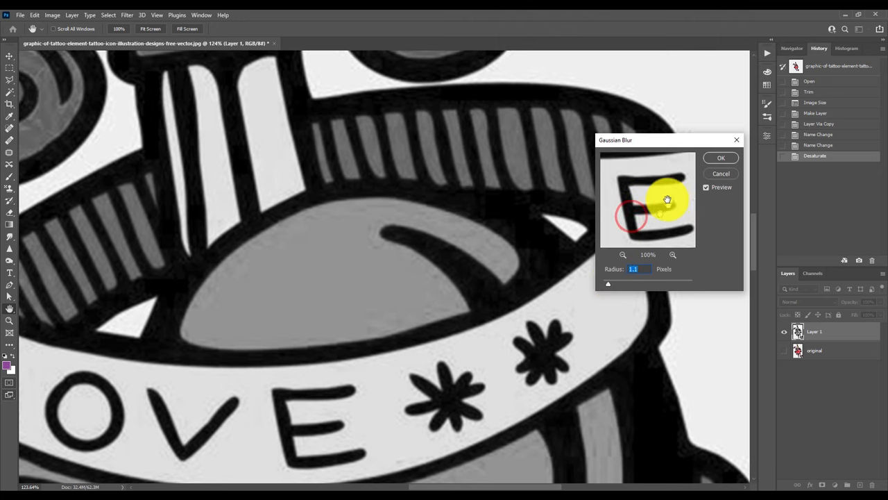
drag(666, 199, 656, 228)
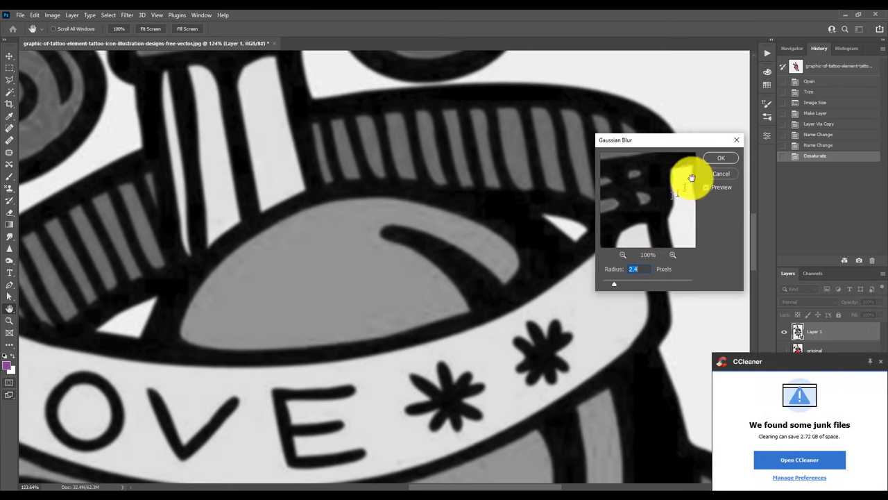
click(721, 157)
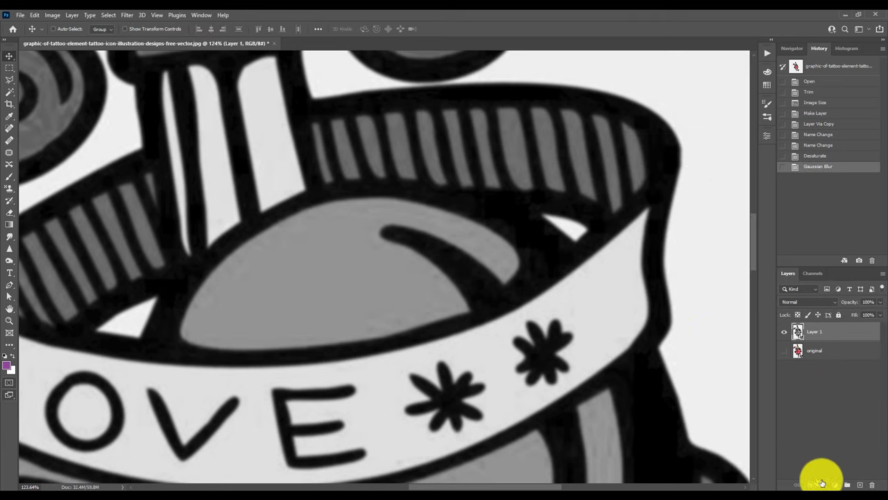
Step: Add a Curves adjustment layer and drag black and white points to harden the line art
click(821, 484)
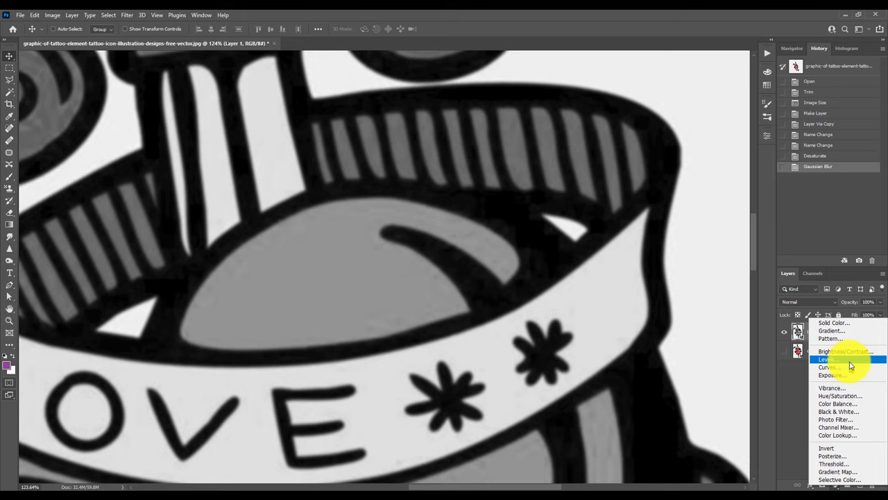
mouse_move(850, 367)
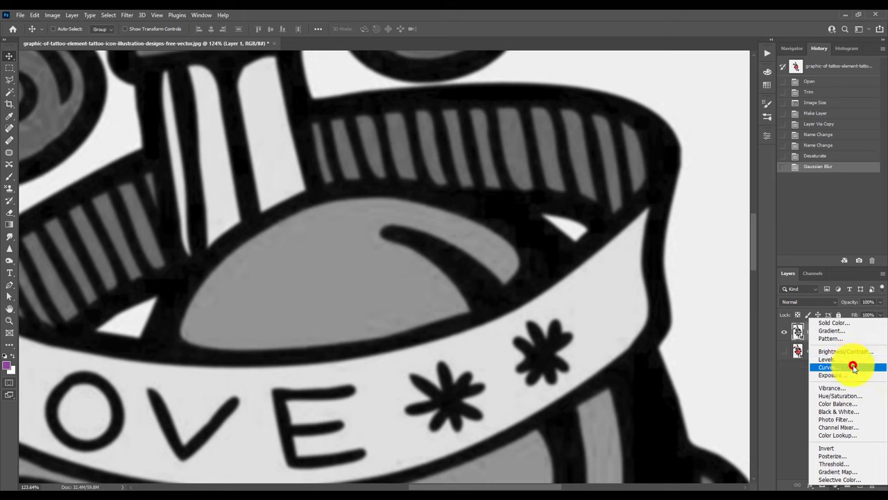
click(829, 367)
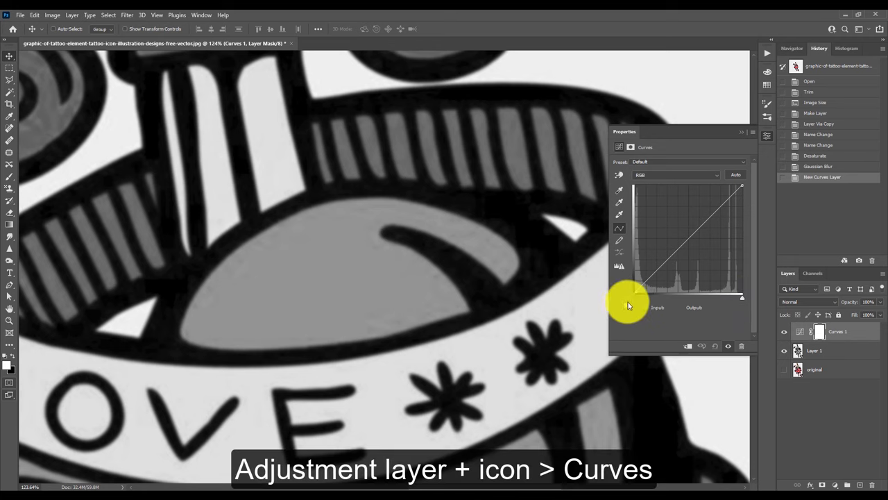
drag(628, 304, 677, 295)
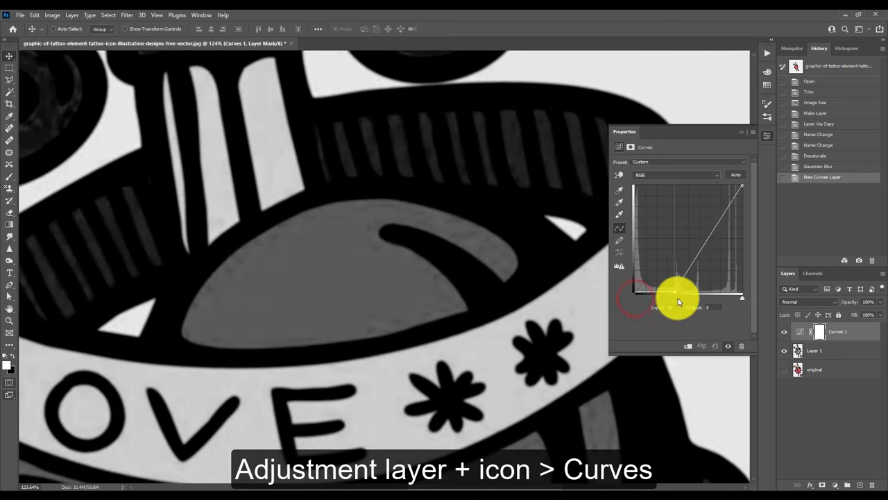
drag(680, 292, 666, 295)
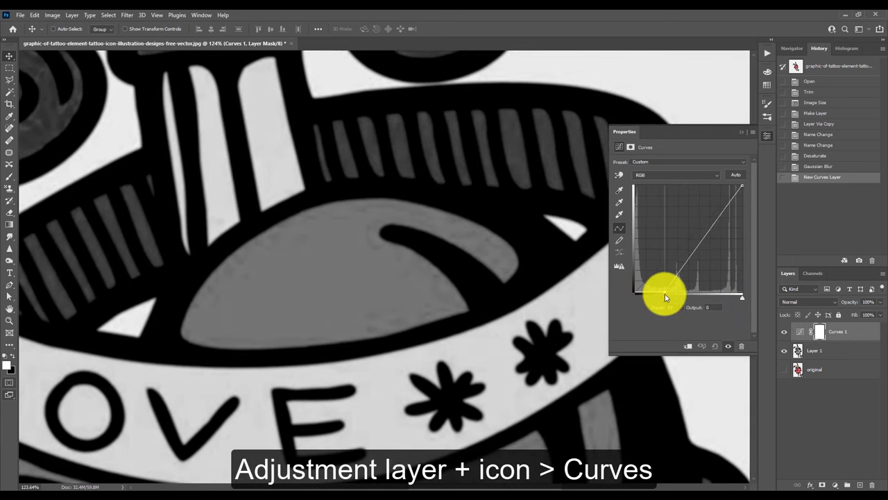
drag(666, 292, 741, 299)
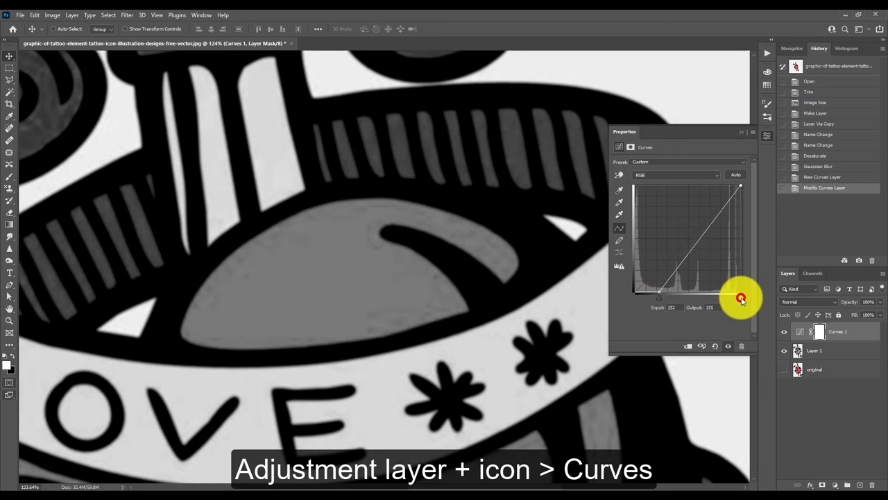
drag(741, 298, 692, 291)
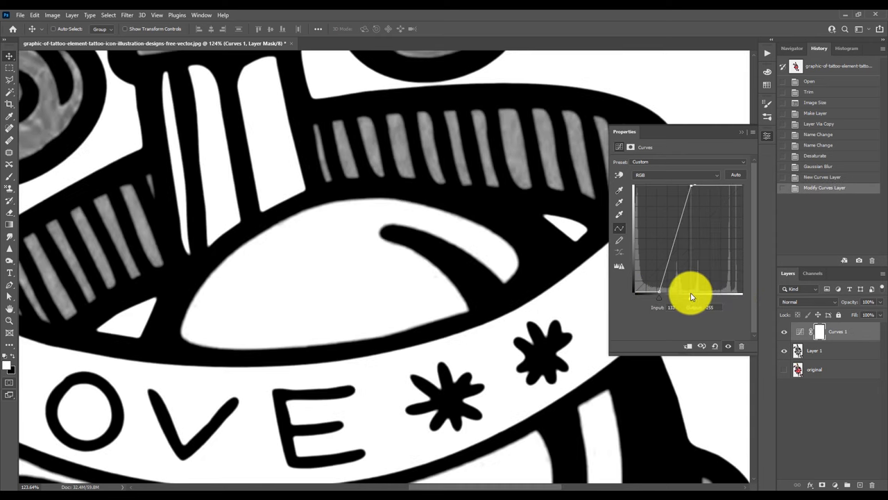
drag(691, 292, 677, 288)
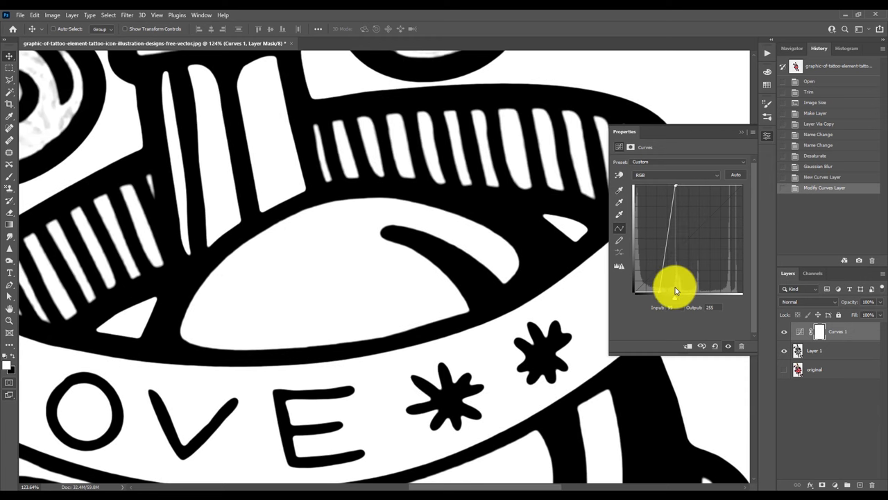
drag(677, 292, 670, 284)
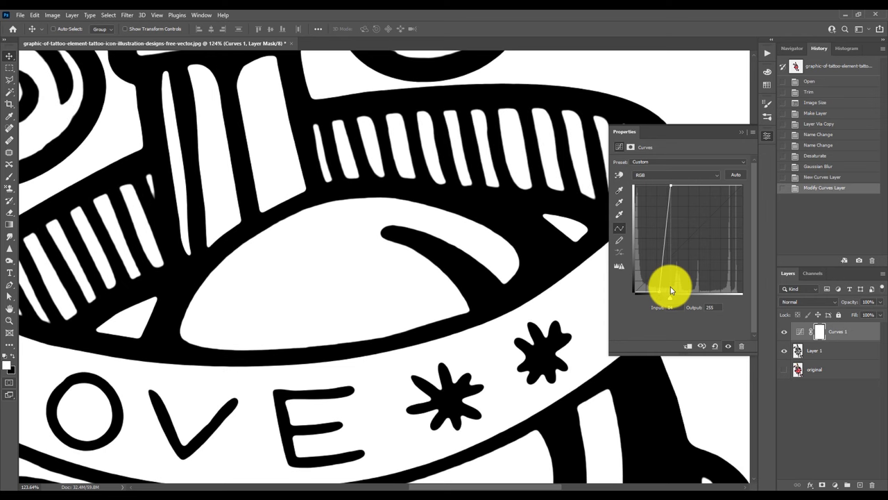
drag(671, 285, 667, 288)
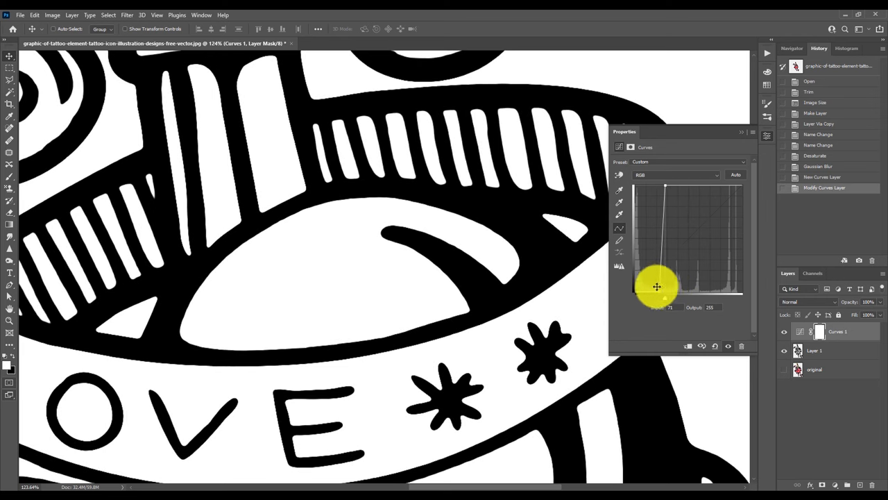
drag(664, 291, 659, 302)
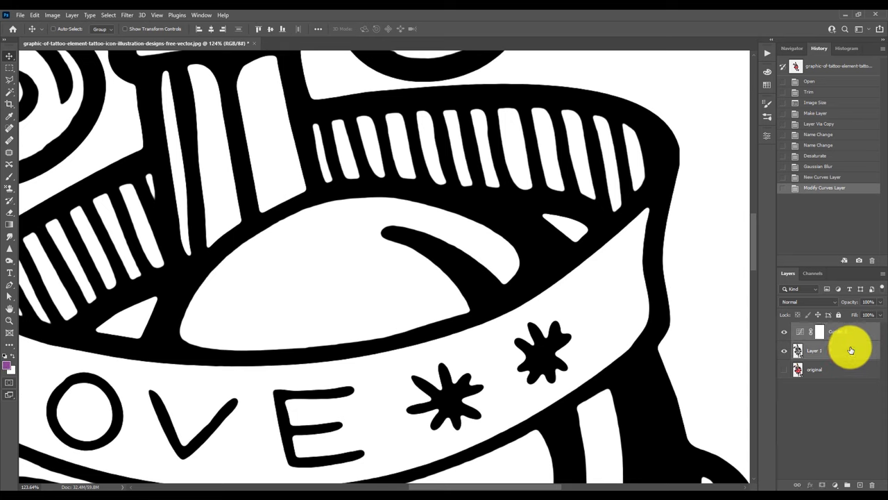
Step: Merge Curves 1 and Layer 1 into a single black-and-white layer
right_click(833, 350)
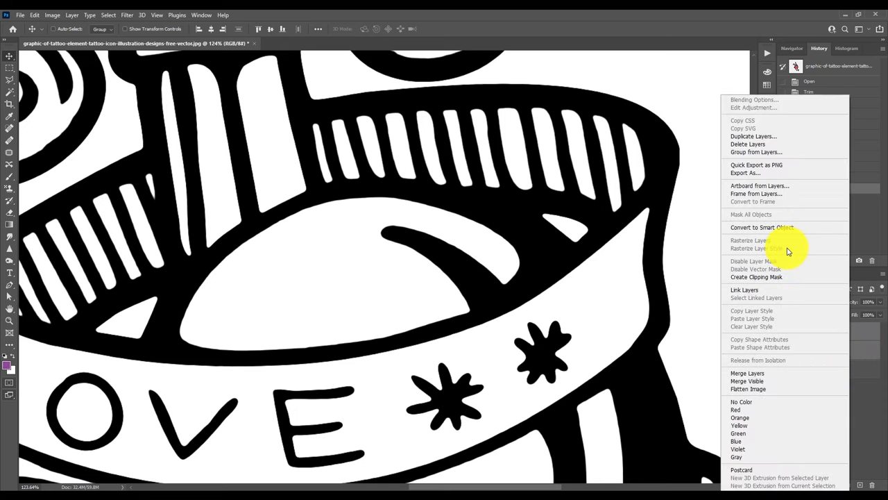
click(747, 373)
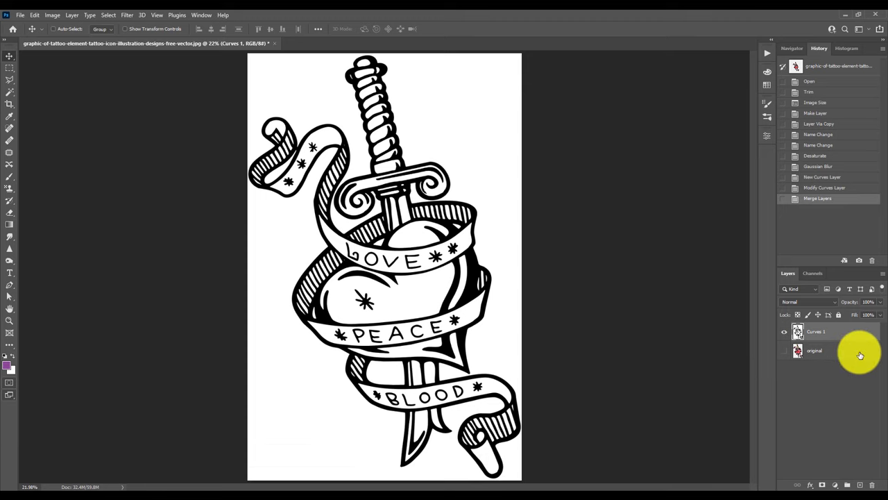
mouse_move(643, 271)
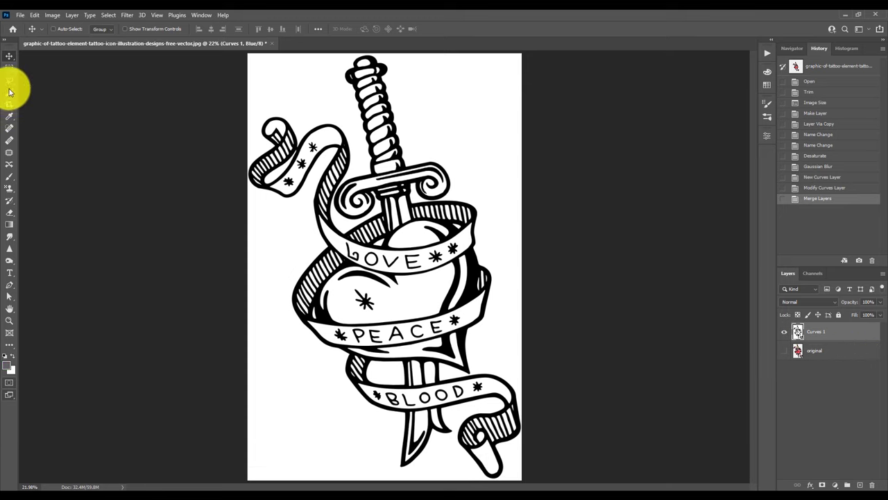
Step: Magic Wand the white background, add an inverted layer mask, and select enclosed white areas
click(10, 92)
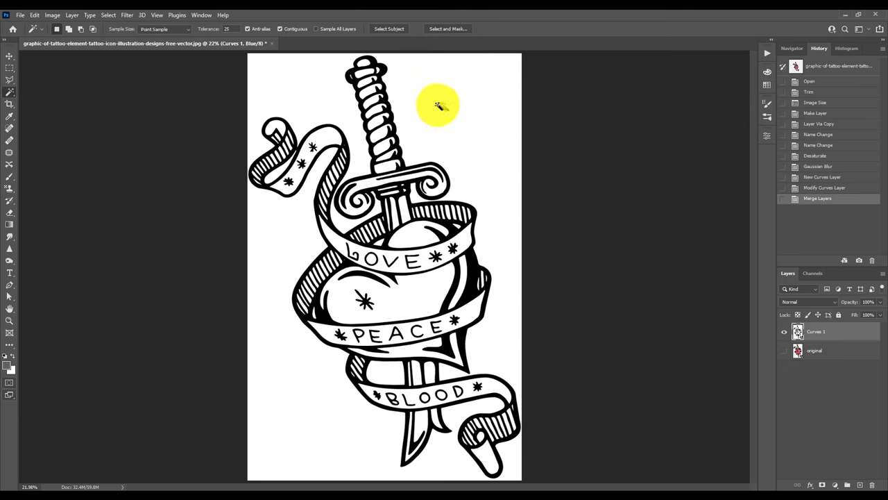
click(438, 105)
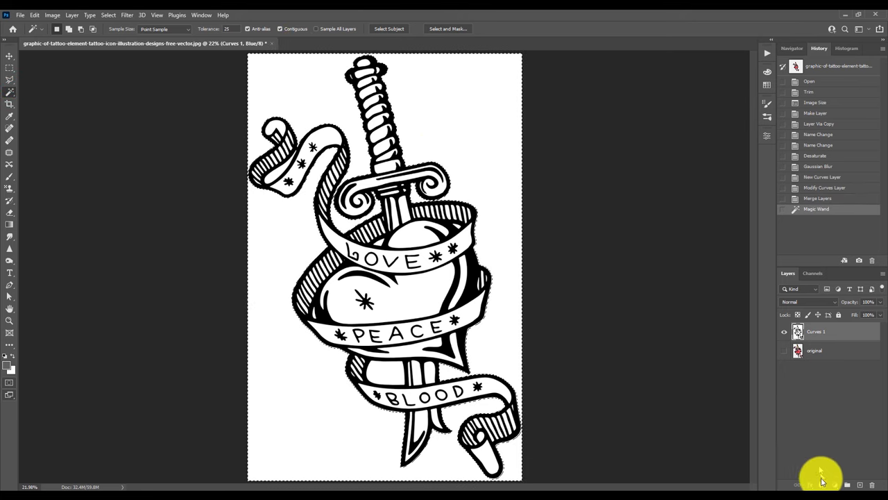
click(821, 485)
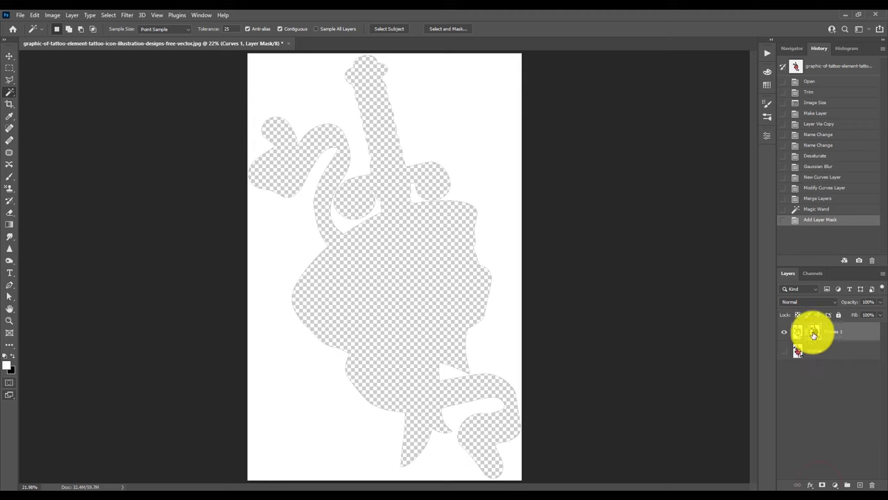
key(ctrl+i)
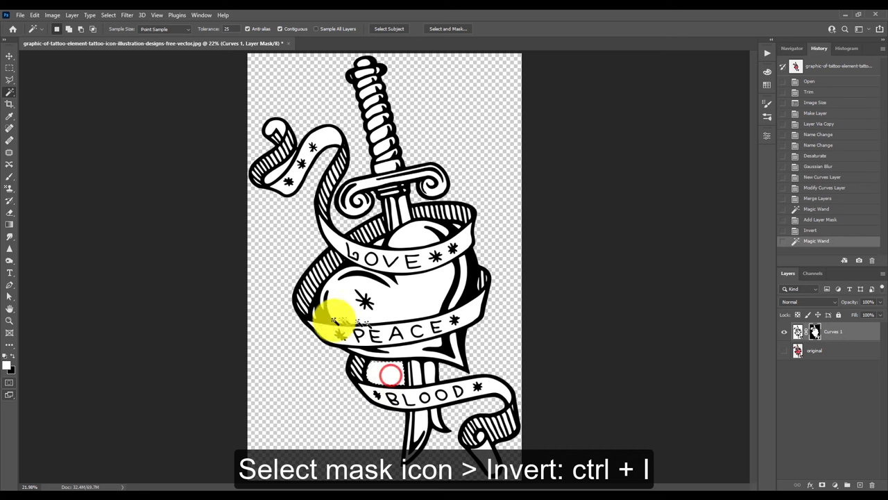
click(371, 247)
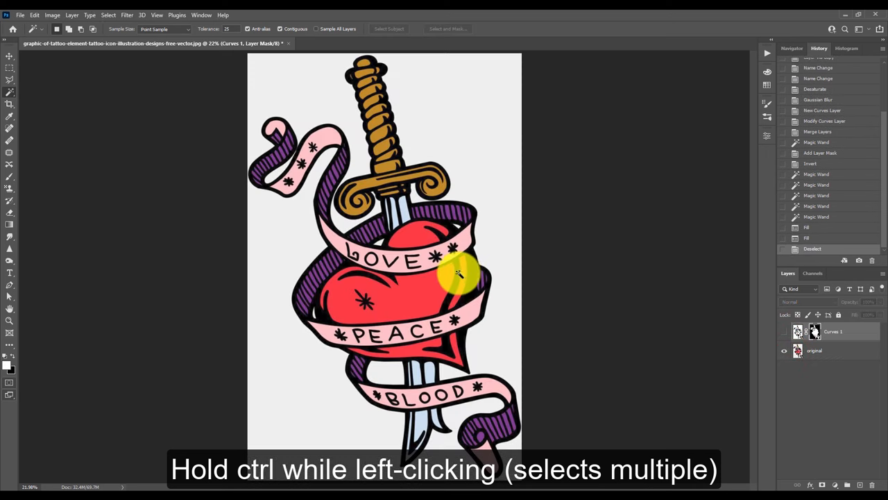
Step: Sample the heart's red from the original and select the heart areas on the line art
click(815, 350)
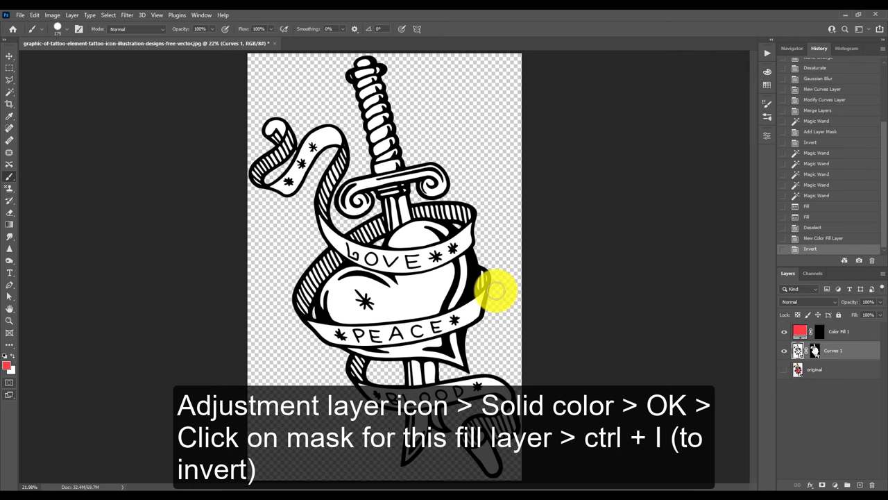
click(10, 89)
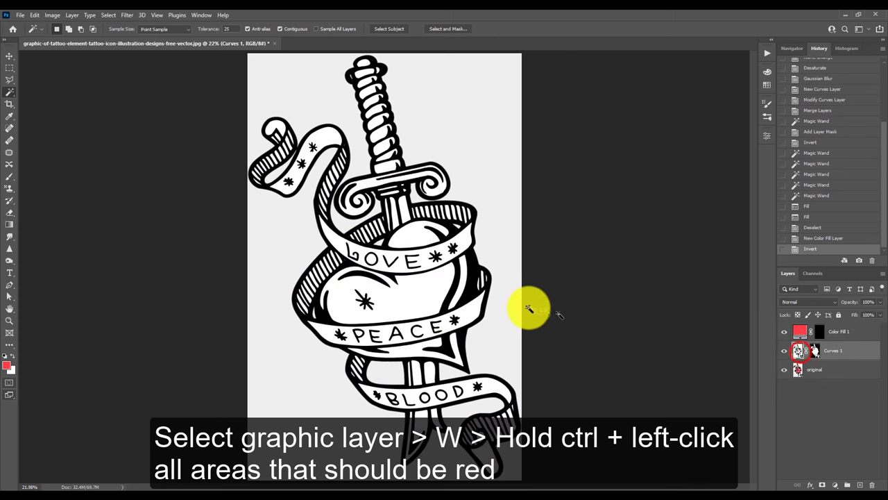
click(463, 269)
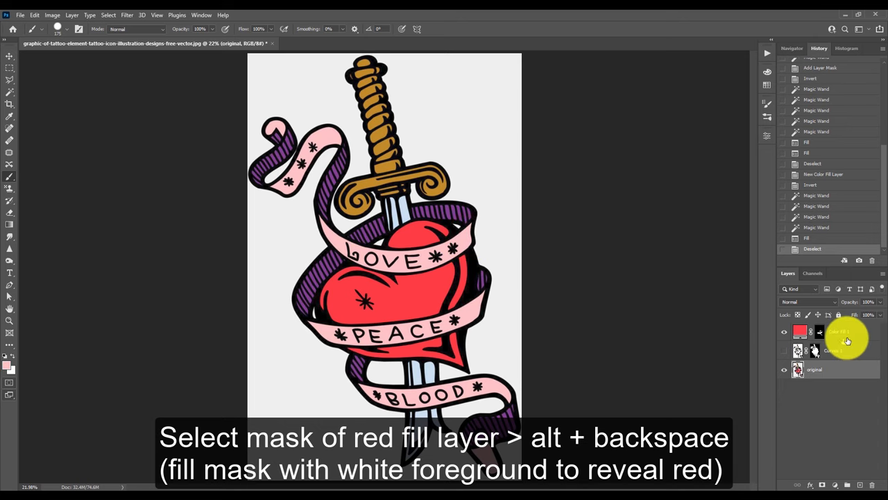
Step: Add a pink Solid Color fill layer, target its mask, and select the ribbon ends
click(834, 484)
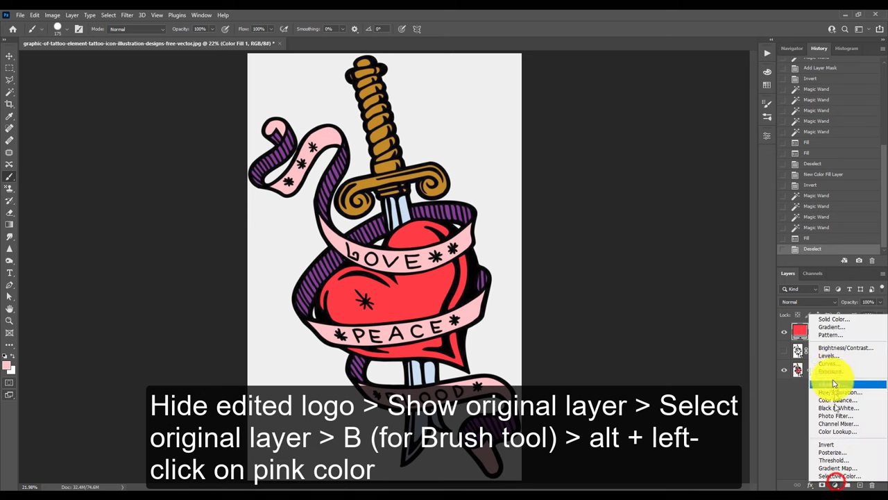
click(834, 318)
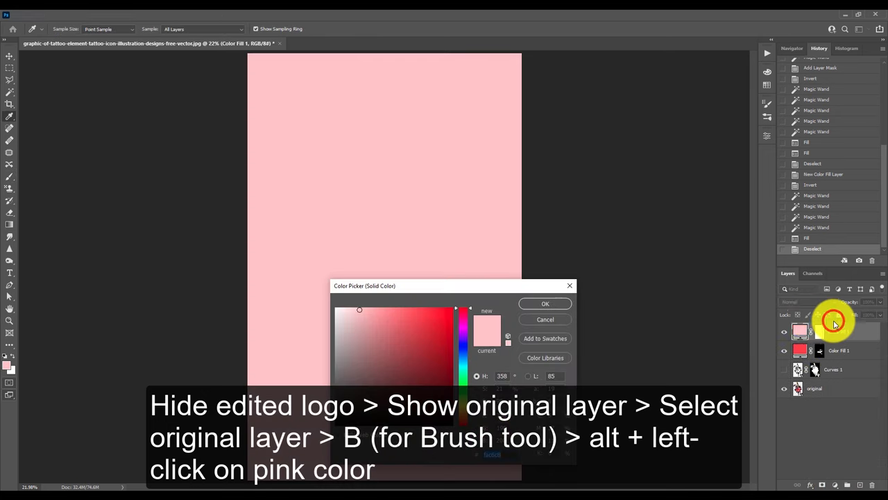
click(546, 303)
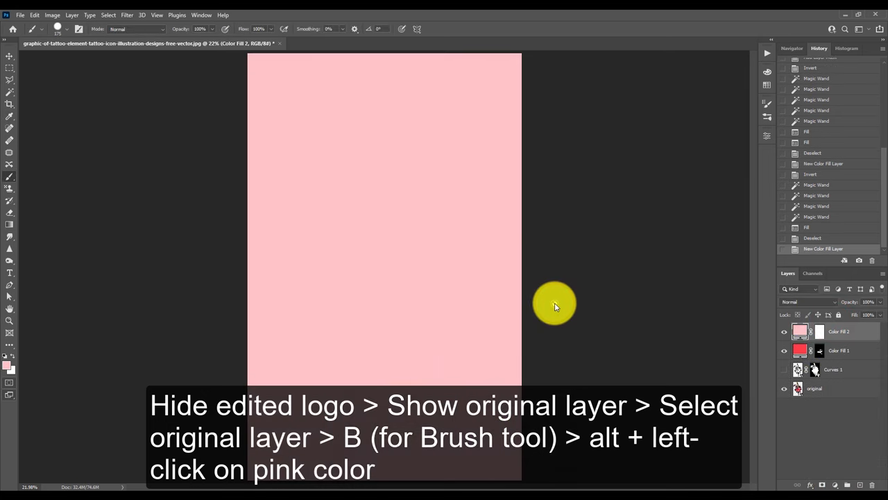
click(784, 331)
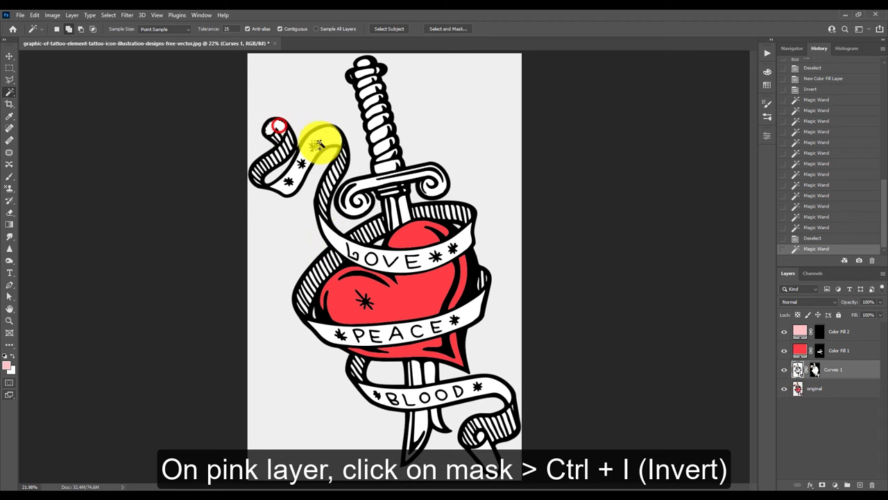
click(426, 326)
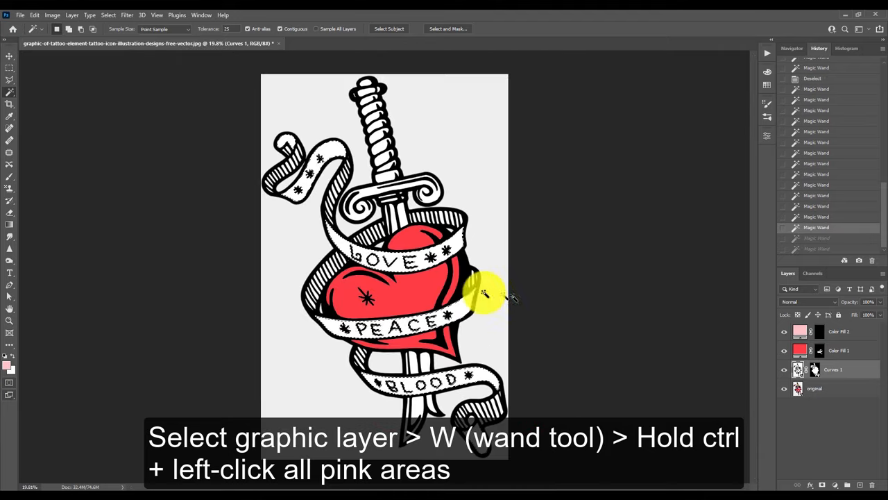
click(840, 331)
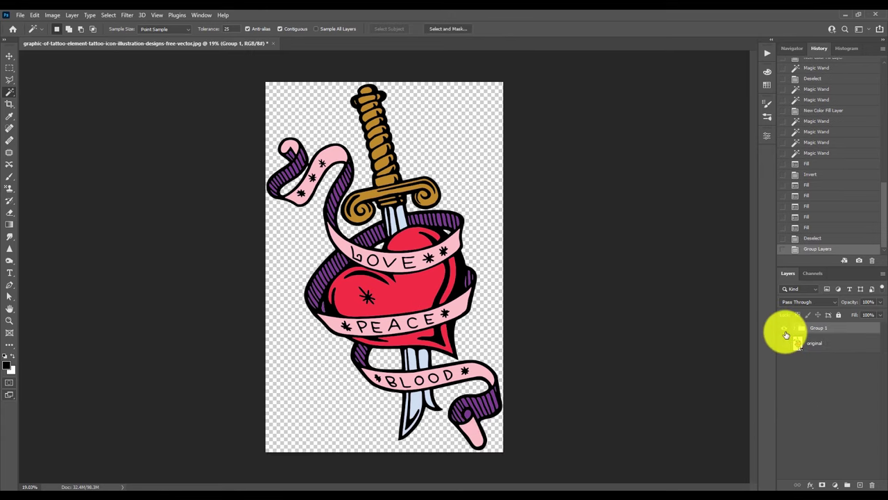
Step: Toggle visibility of Group 1 and the original layer to compare them
click(785, 343)
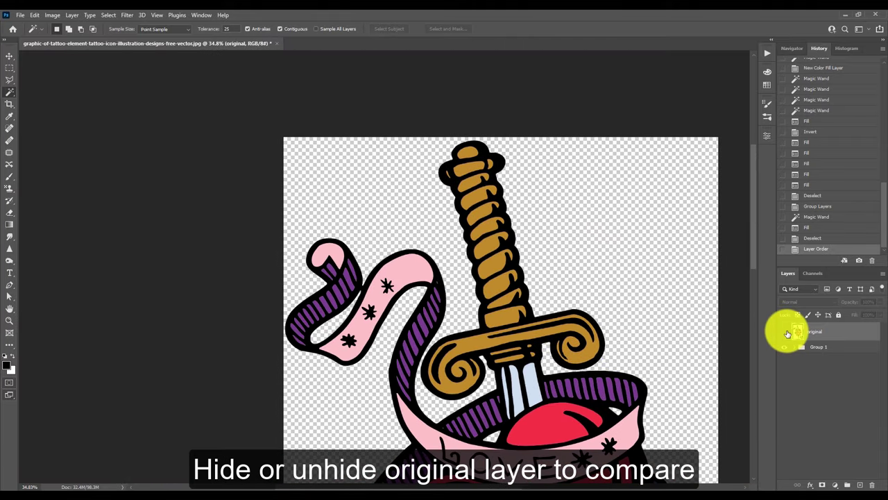
click(787, 331)
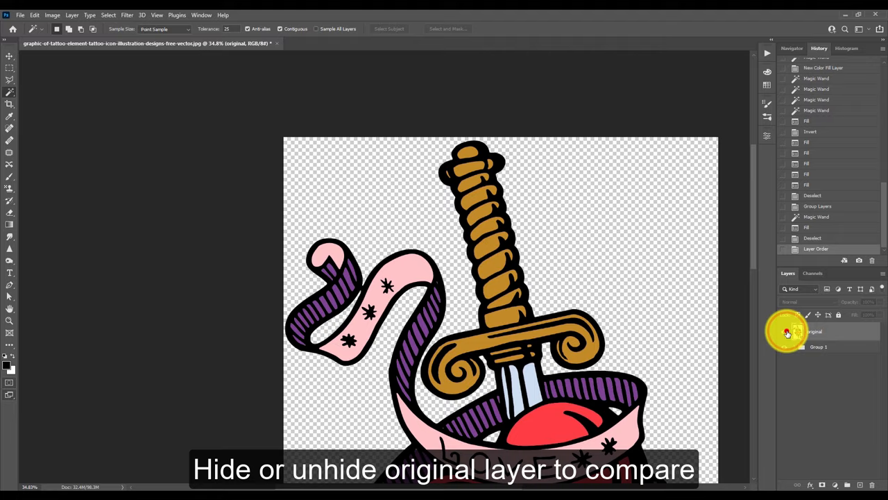